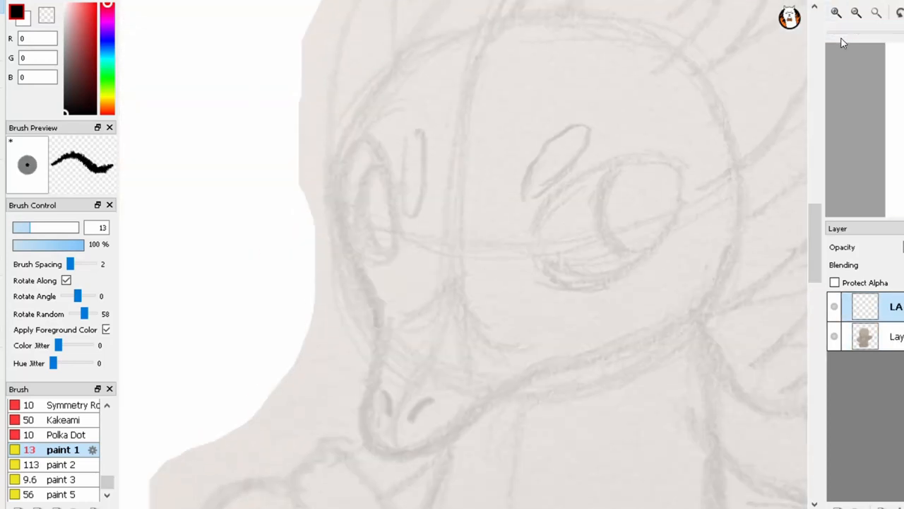
Ink the snout and neck outline in black and continue down the character's front
left_click_drag(370, 176, 516, 351)
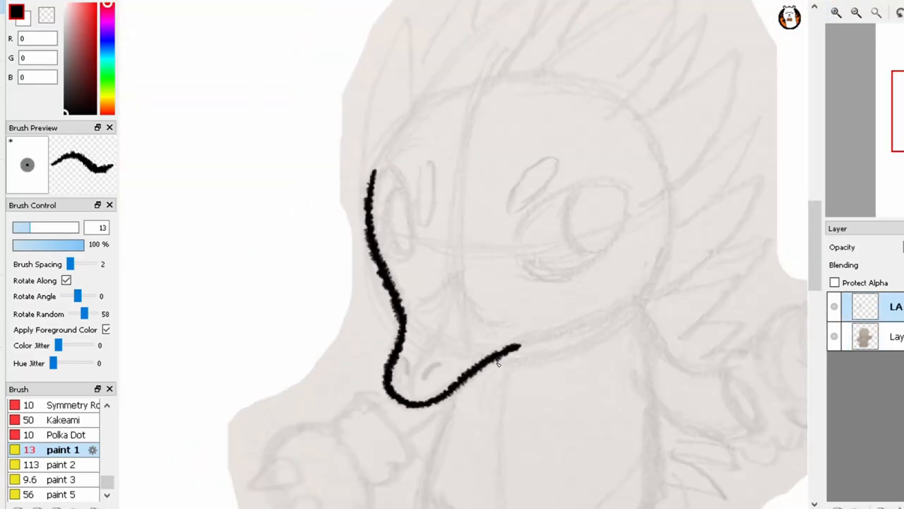
left_click_drag(515, 350, 653, 275)
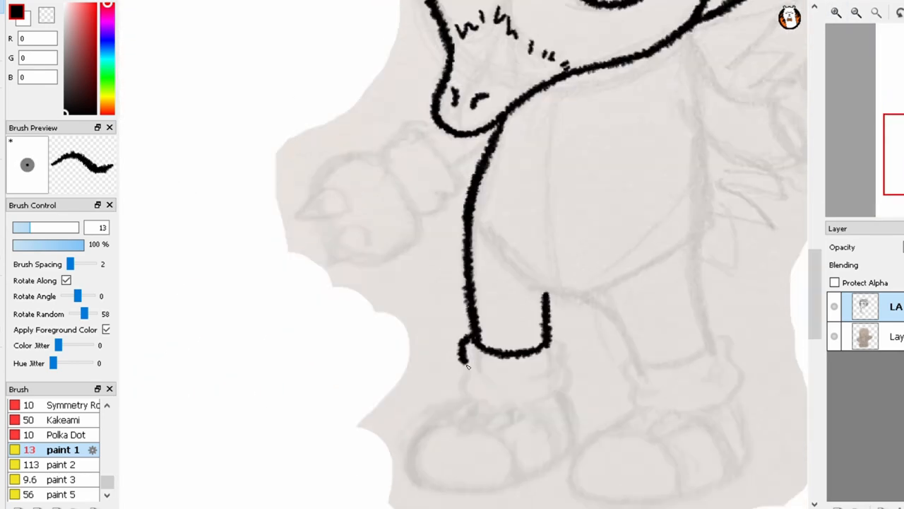
scroll("down", 3)
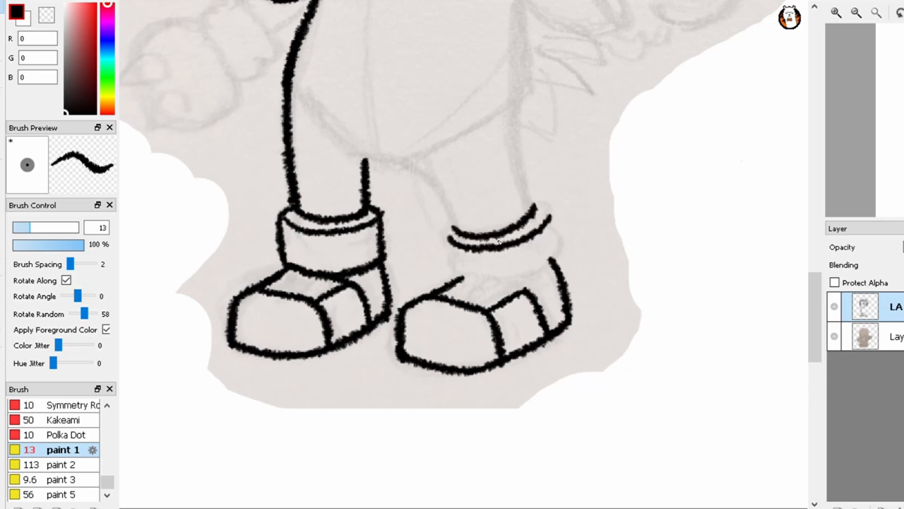
Zoom out to check the inked head, eyes, spikes and fist line art
left_click(836, 12)
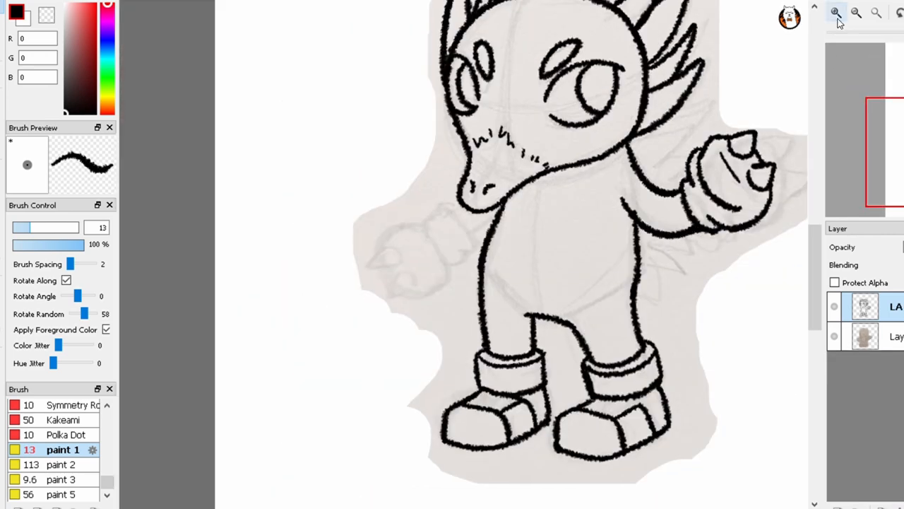
Work on the base layer holding the flat red body fill beneath the lines
left_click(837, 15)
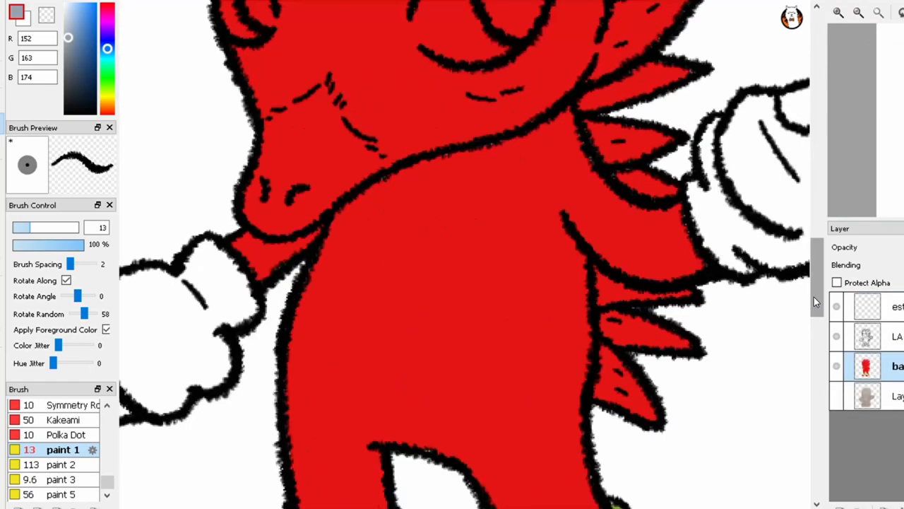
Scroll the canvas while shading the red body and colouring the muzzle and eyes
scroll("down", 3)
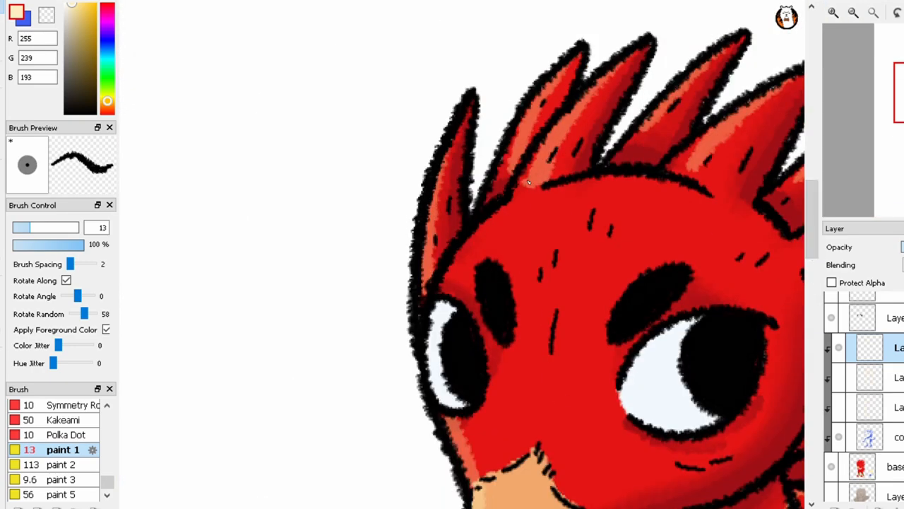
Scroll down to the muzzle and chest to refine their shading
scroll("down", 3)
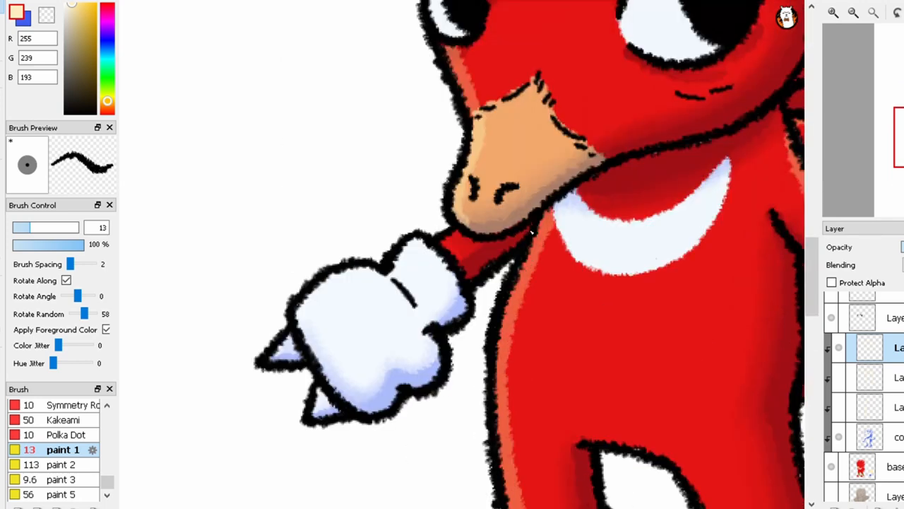
scroll("down", 3)
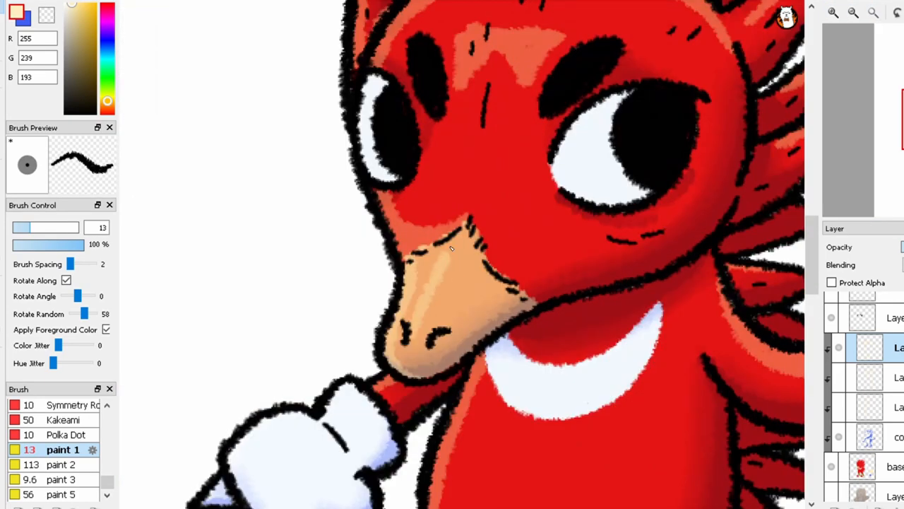
Bring up the curly-haired girl portrait with Layer19 selected above the orange fill
left_click(874, 14)
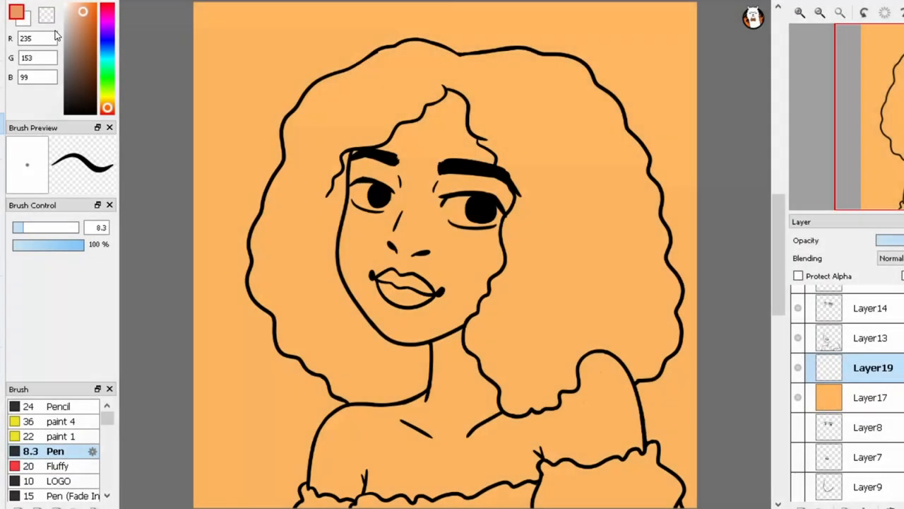
mouse_move(393, 113)
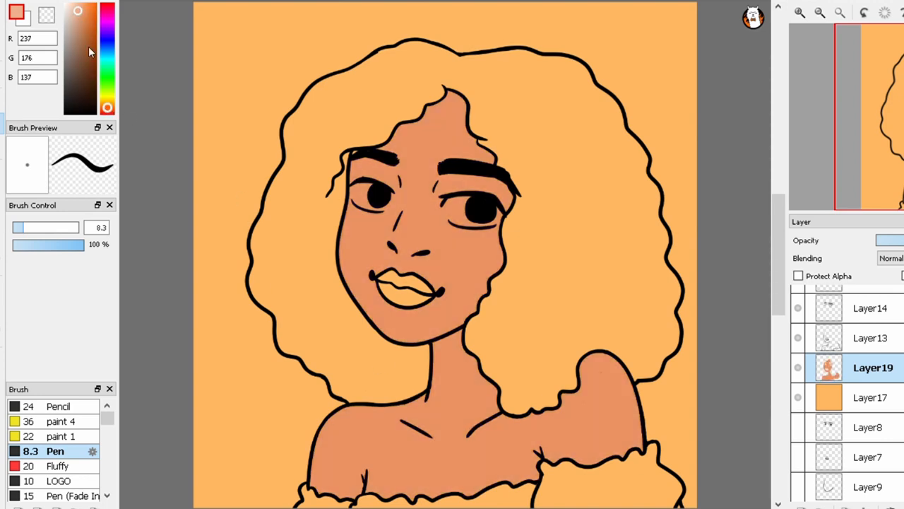
Hide the flat orange colour layer so only the line art shows on white
left_click(108, 114)
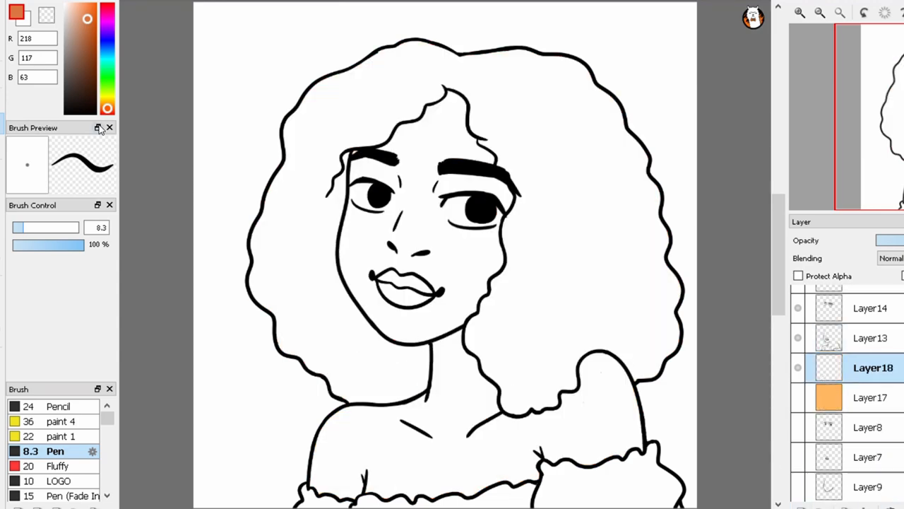
Restore the skin and hair colours and pick a darker red for the hair layer
left_click(303, 319)
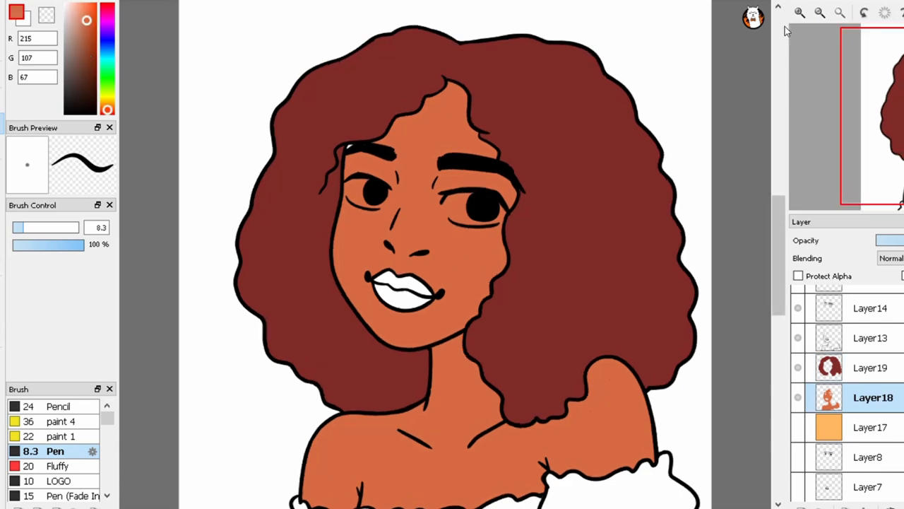
left_click(871, 368)
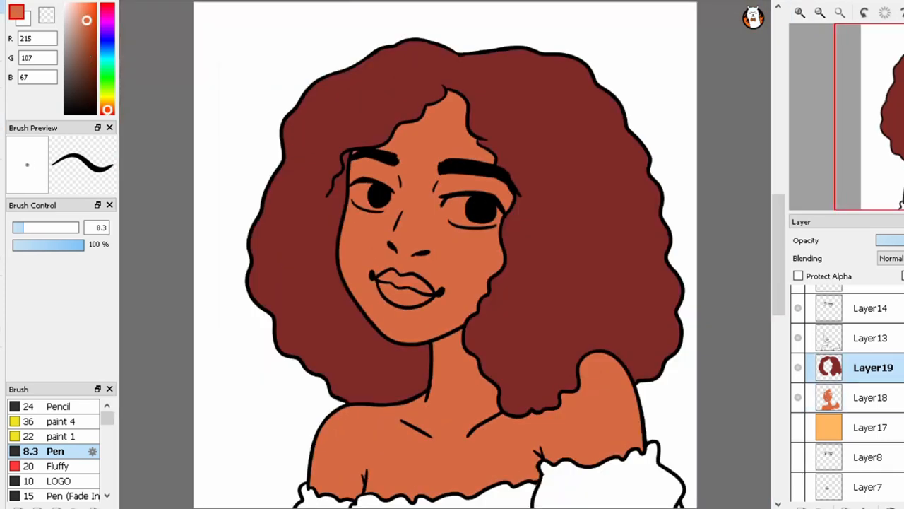
left_click(873, 397)
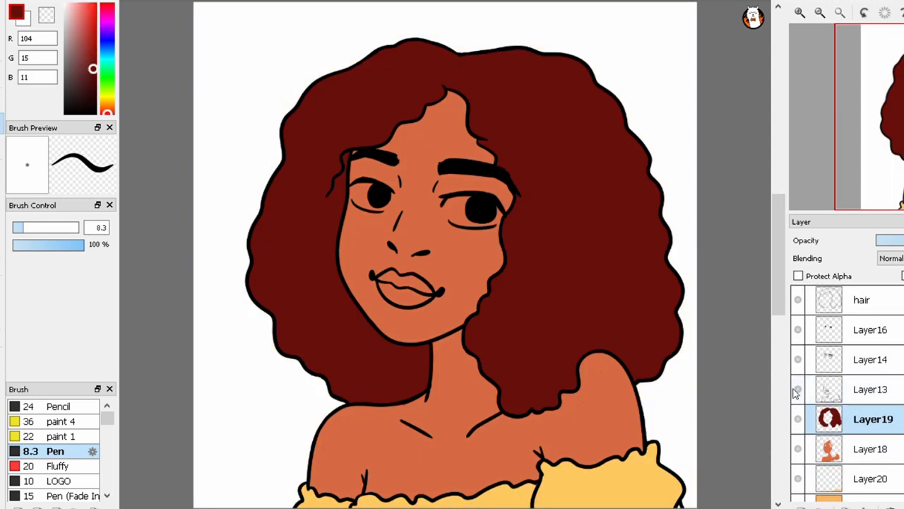
Add Layer21 above the line art and paint the outlines dark brown
left_click(861, 299)
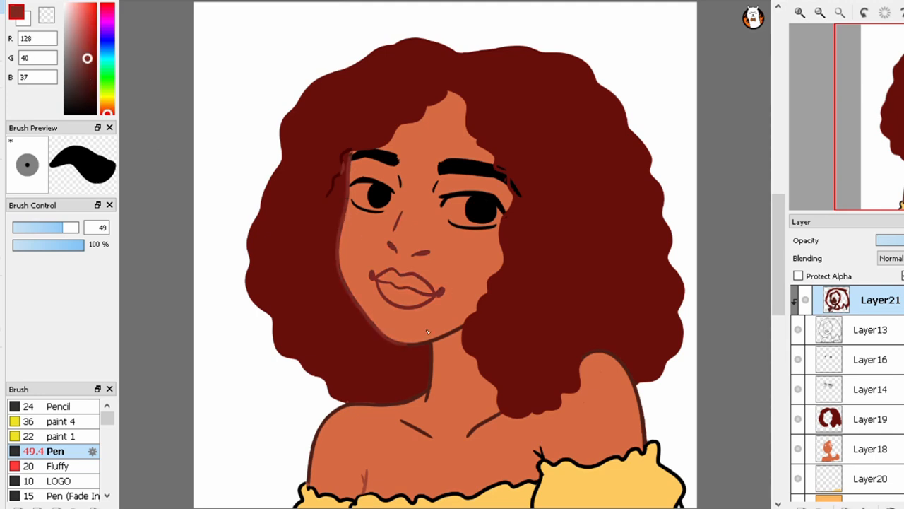
left_click_drag(427, 332, 436, 399)
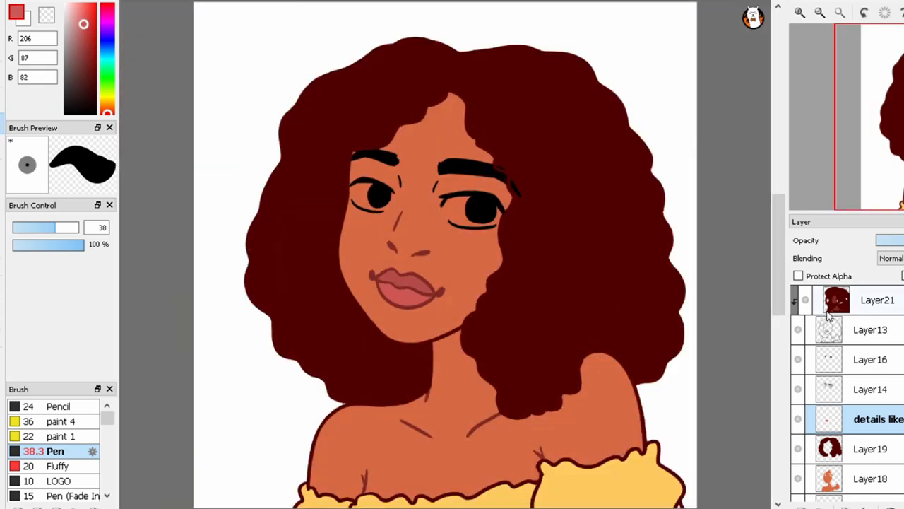
Scroll the canvas to reach the nose, chin and eyes for shading
scroll("down", 3)
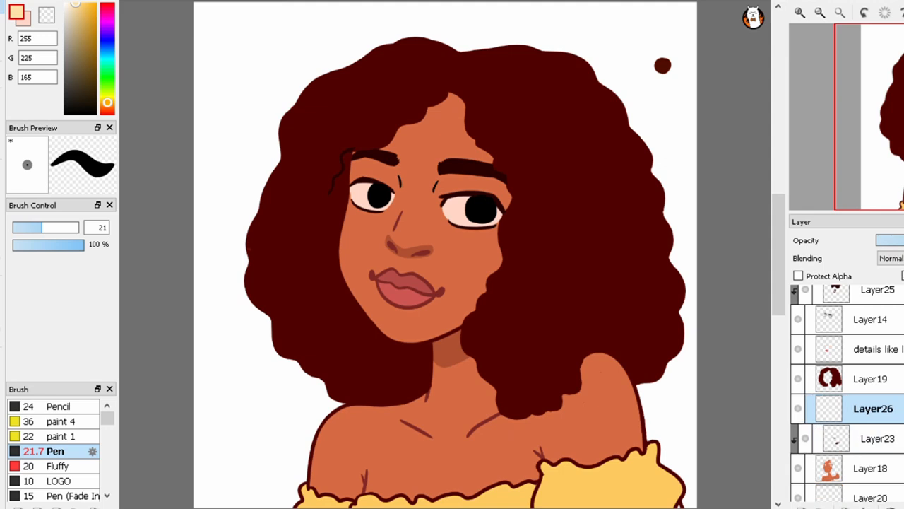
Set Layer26 to Hard Light, choose the Fluffy brush and zoom in on the face
left_click(60, 467)
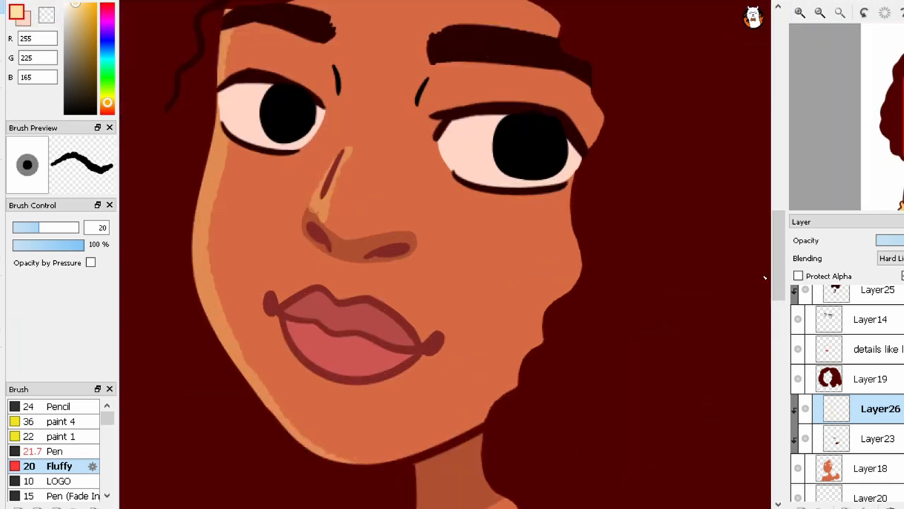
left_click(819, 13)
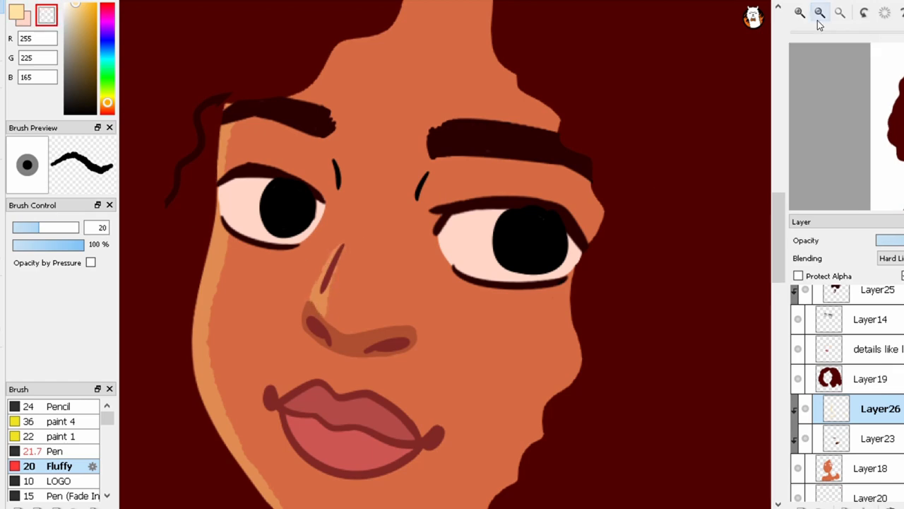